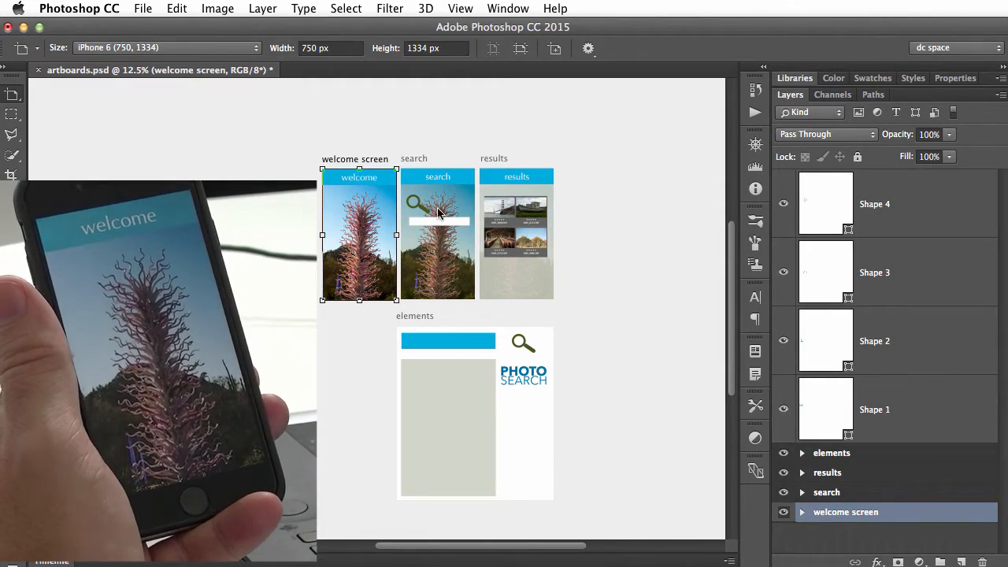
pyautogui.moveTo(529, 255)
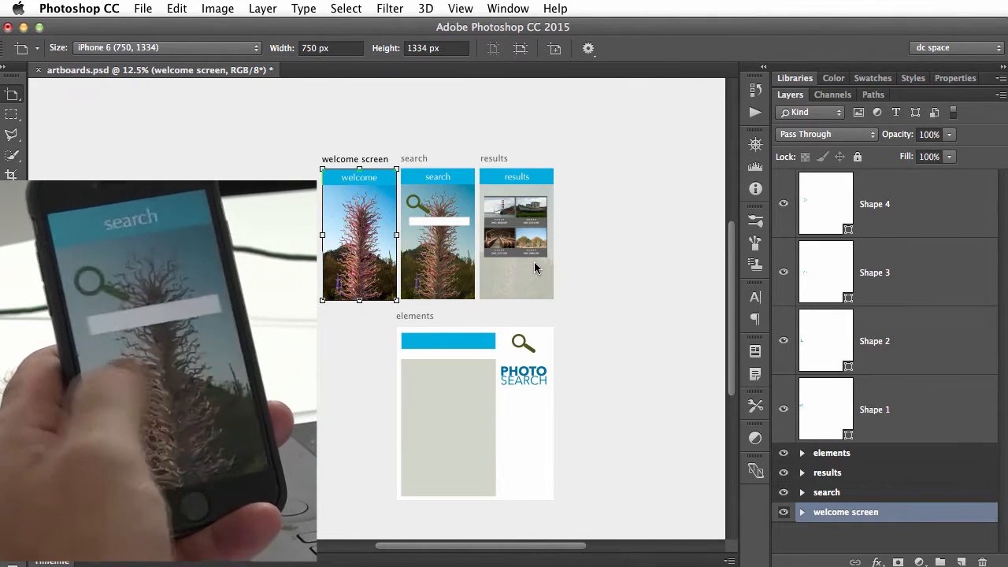
# - Place the PHOTO SEARCH logo from the elements artboard onto the welcome screen artboard
pyautogui.click(13, 93)
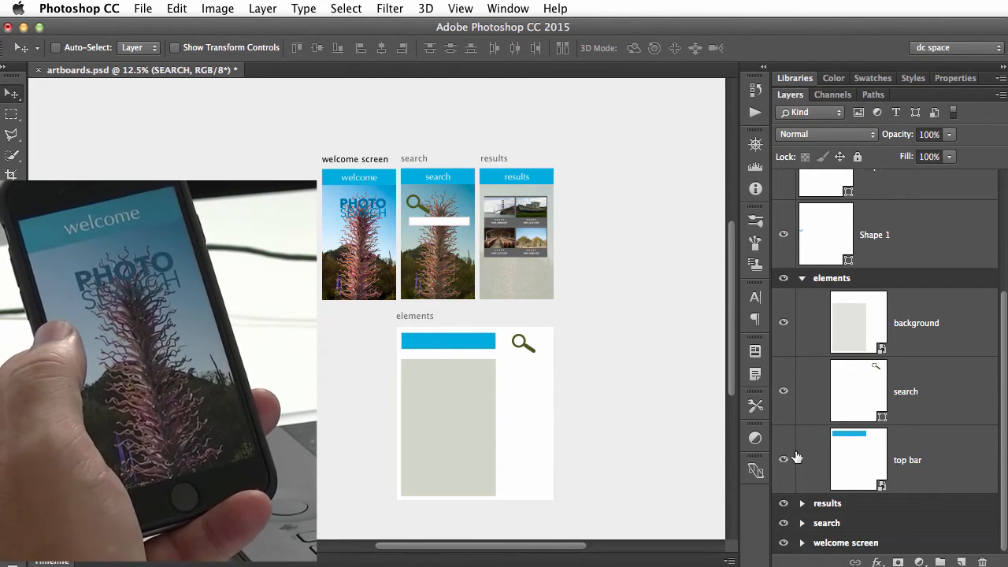
pyautogui.moveTo(906, 504)
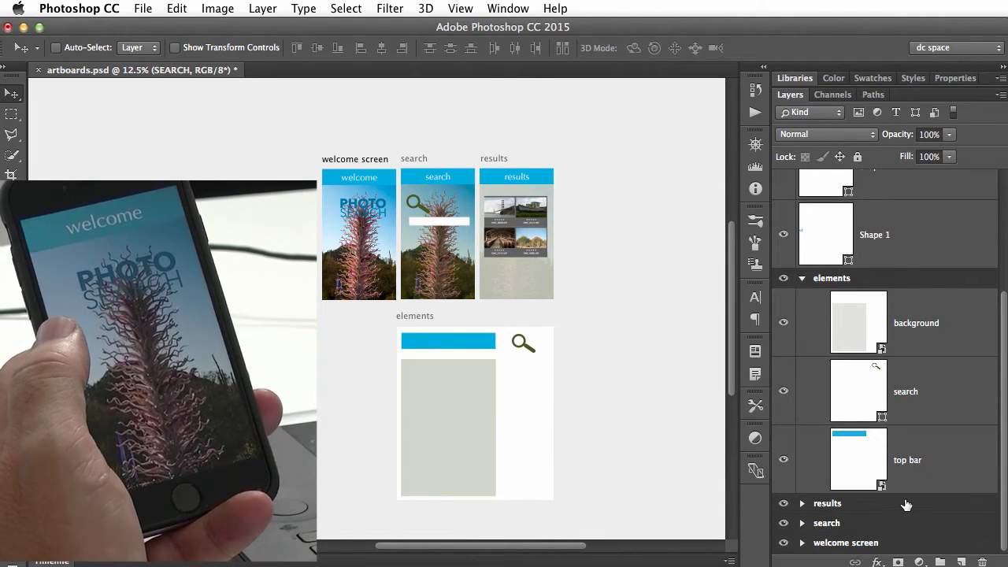
pyautogui.moveTo(1000, 404)
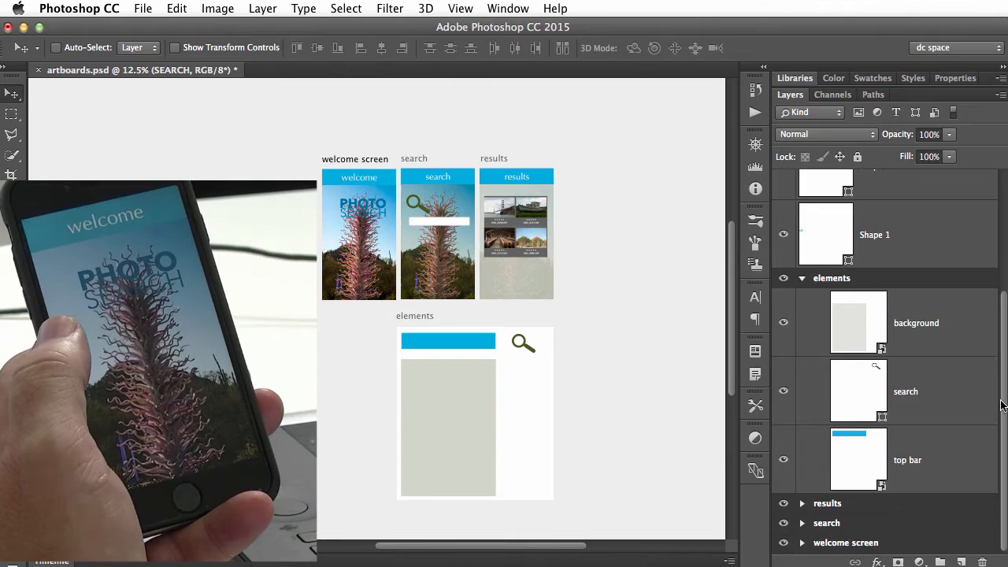
# - Give the logo layer an Outer Glow with 35% opacity and 7 px size
pyautogui.click(802, 375)
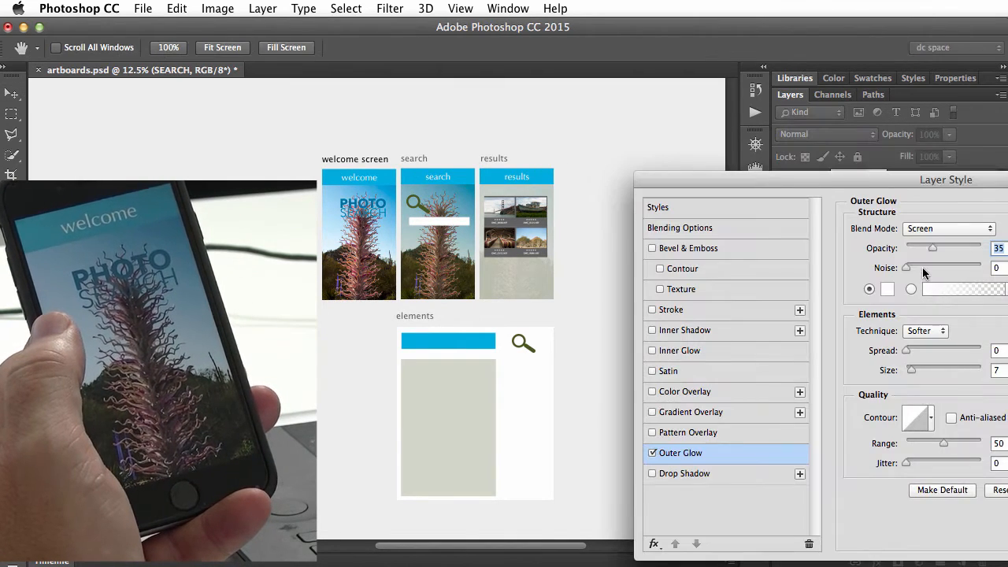
pyautogui.moveTo(933, 249); pyautogui.dragTo(945, 249)
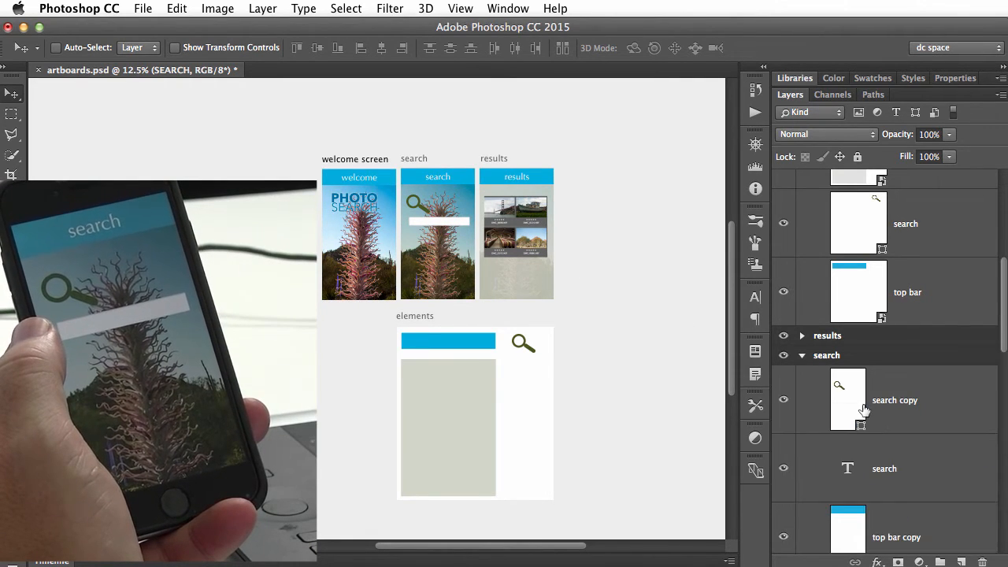
# - Hide the 'search copy' magnifying-glass layer in the search artboard group
pyautogui.click(785, 400)
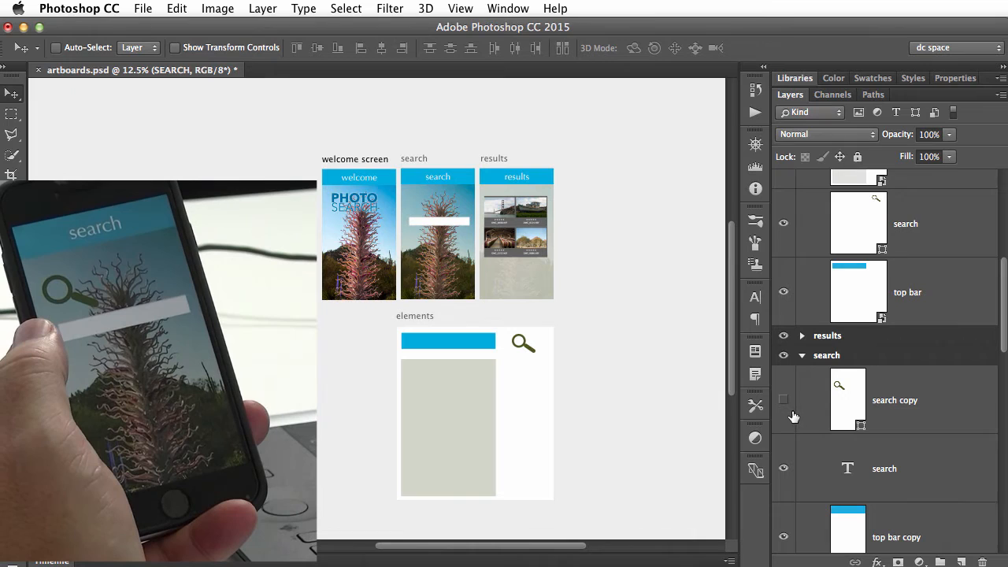